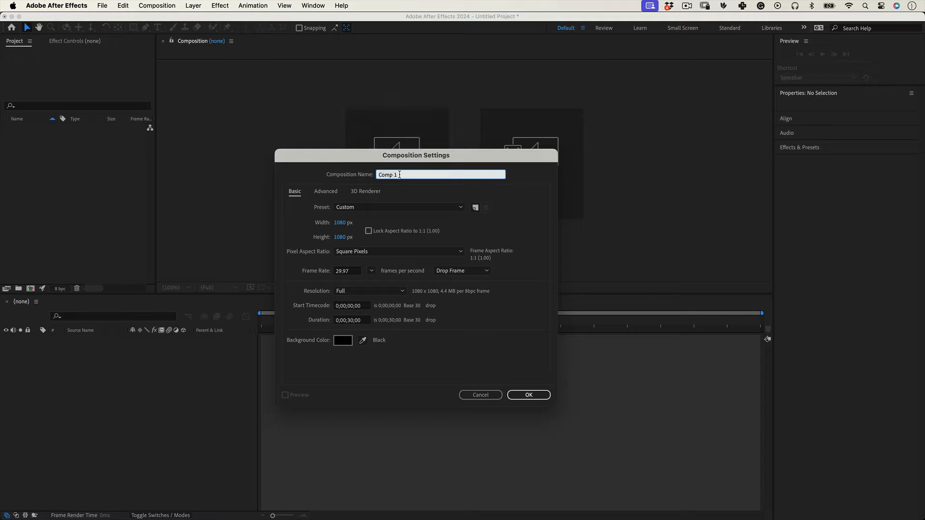
Step: Name the new comp 'Kinetic Type 011' at 1080x1080, 30 fps, 10 seconds
text(Kinetic Type)
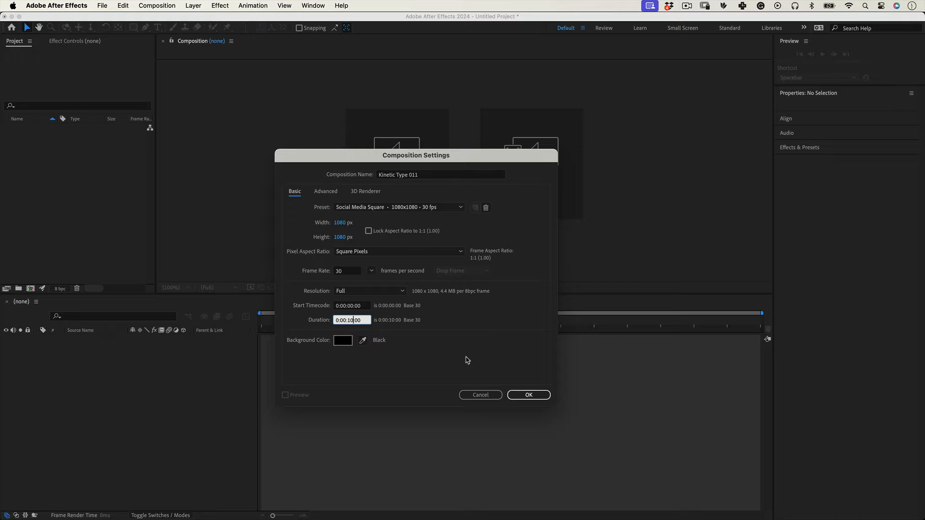
click(528, 395)
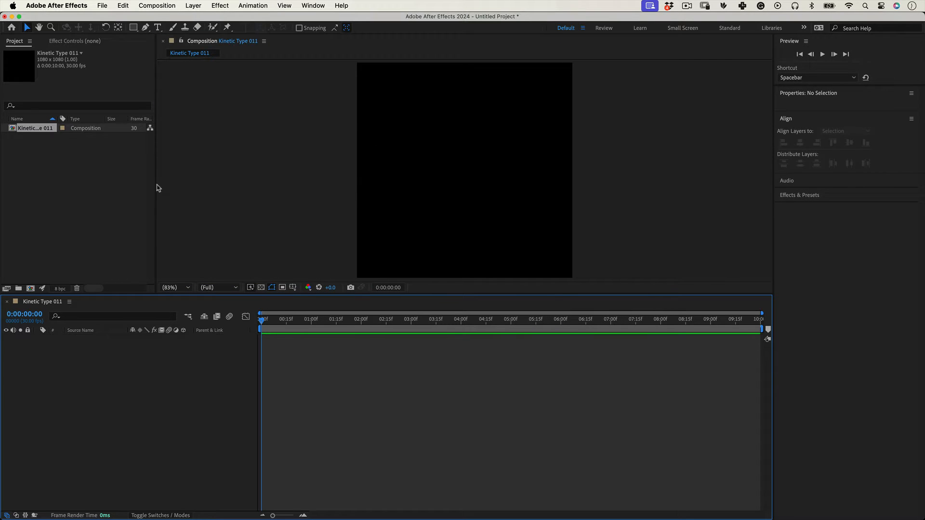
Step: Type 'MKBHD' as a new text layer in the composition viewer
click(157, 27)
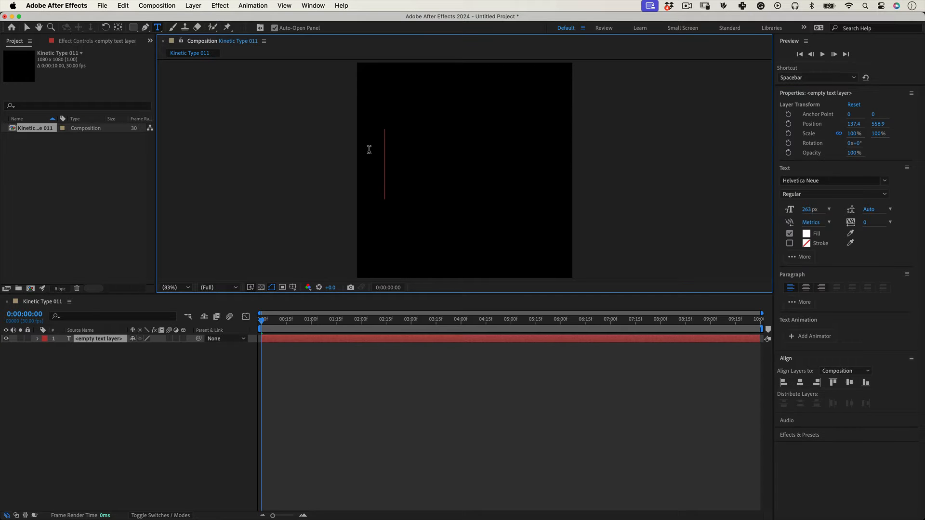
text(MKBHD)
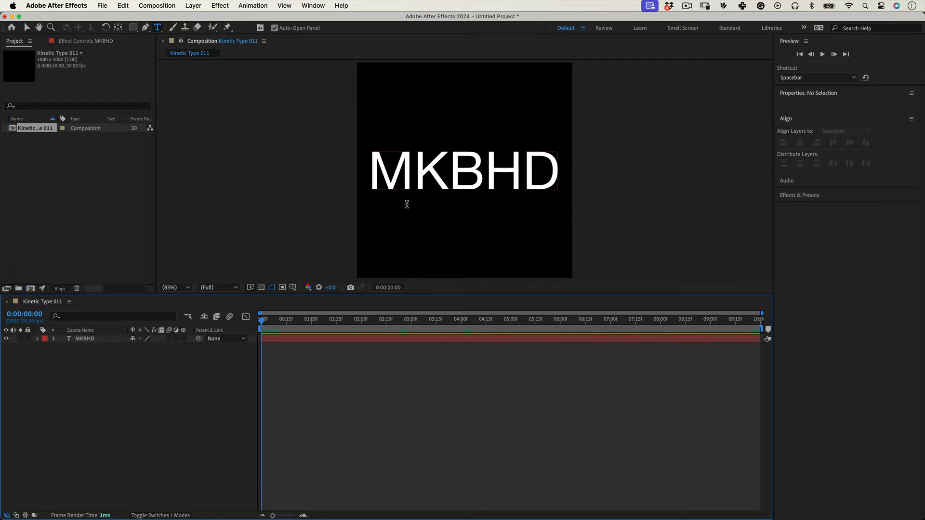
Step: Add a black full-size solid under the text, then reselect the MKBHD layer
right_click(375, 372)
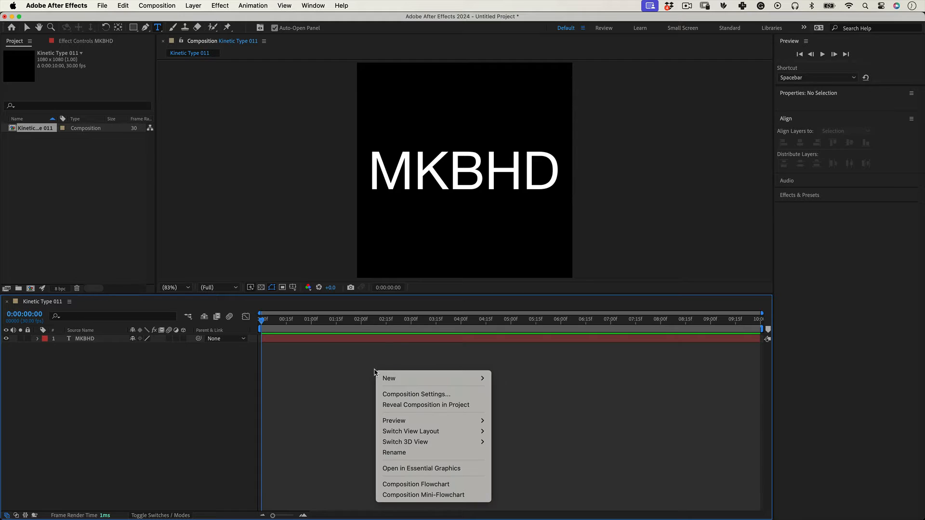
mouse_move(407, 378)
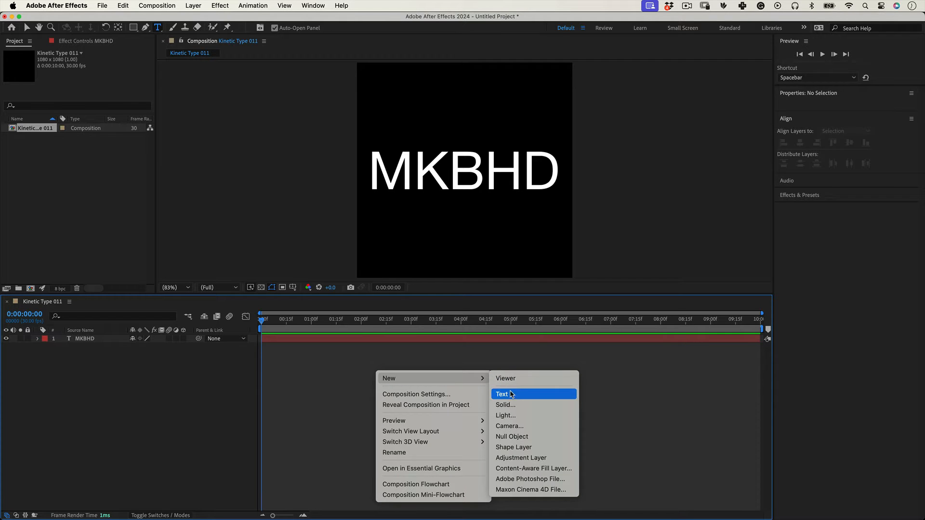
click(505, 406)
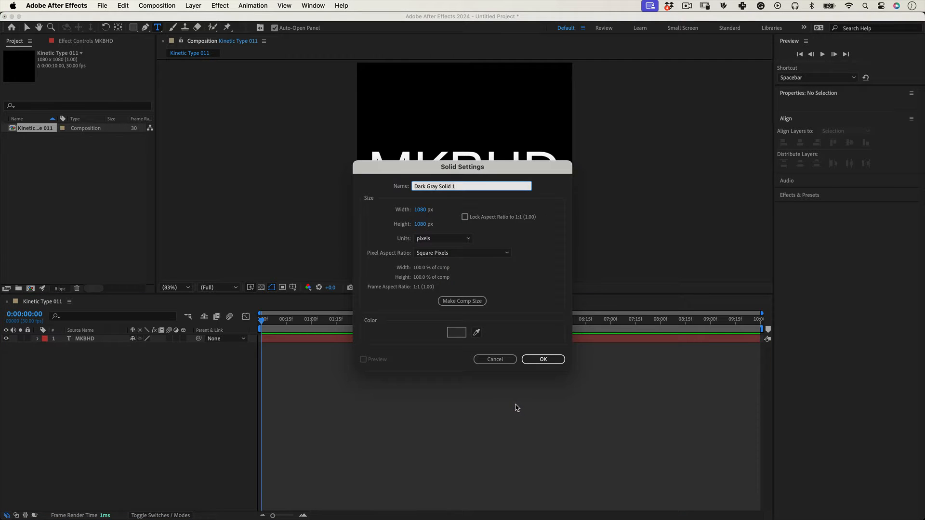
click(456, 332)
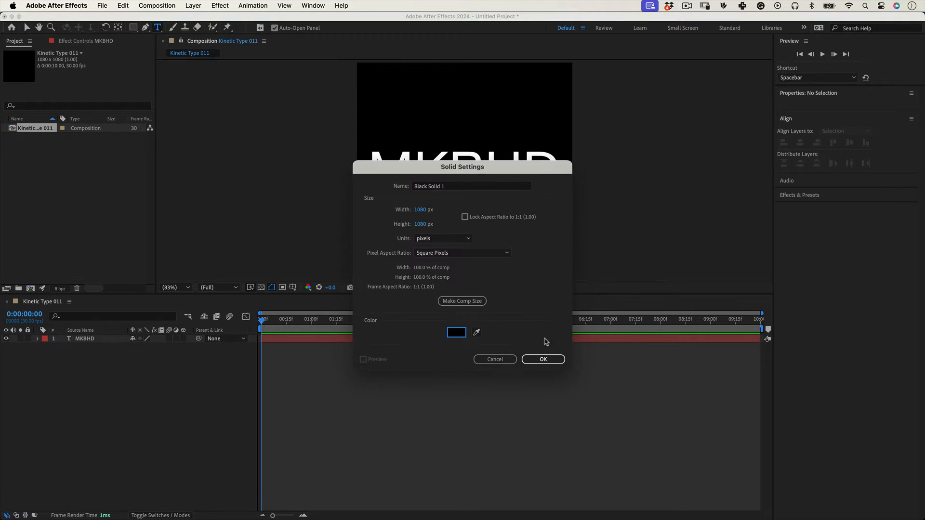
click(541, 359)
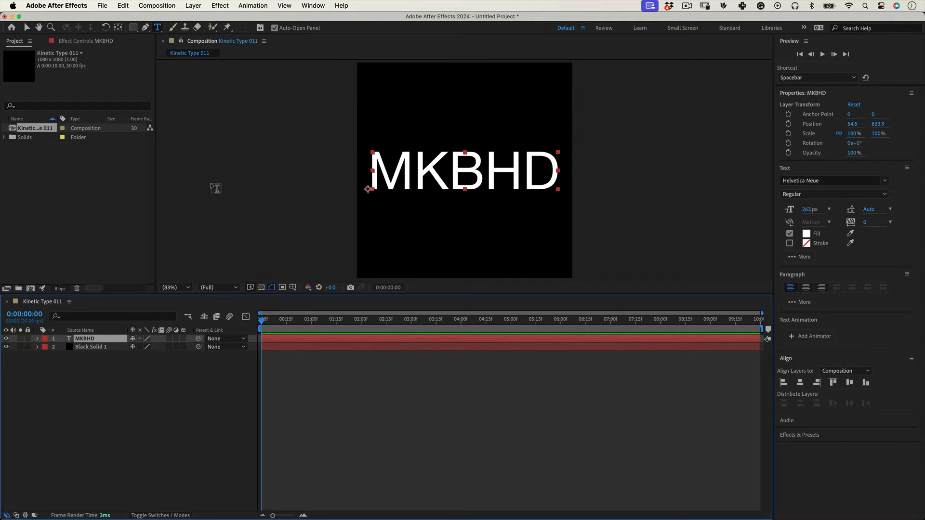
click(220, 5)
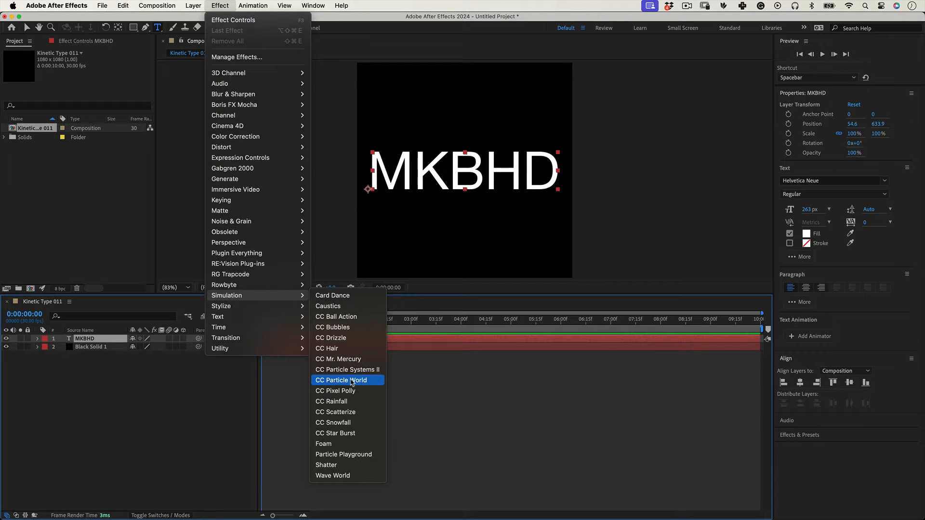
Step: Apply CC Scatterize to the MKBHD text with Scatter set to 0
click(335, 412)
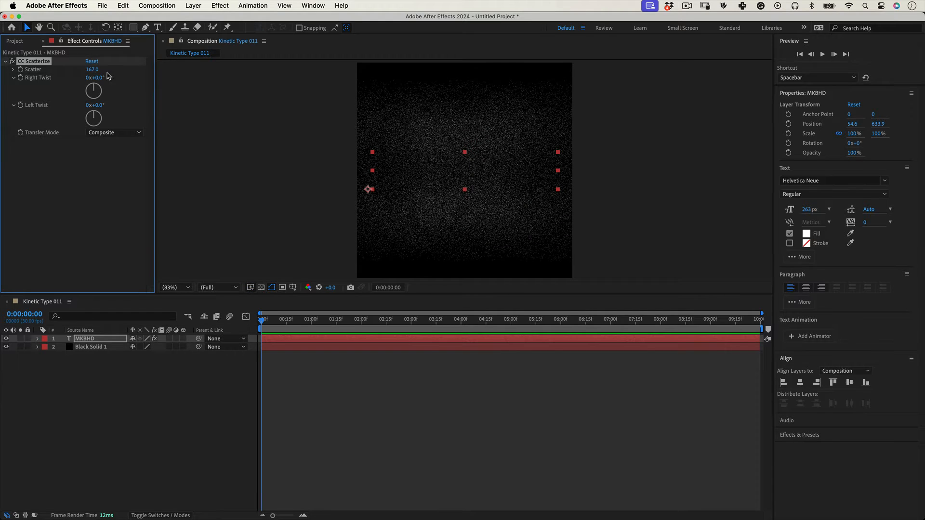
click(92, 69)
text(0)
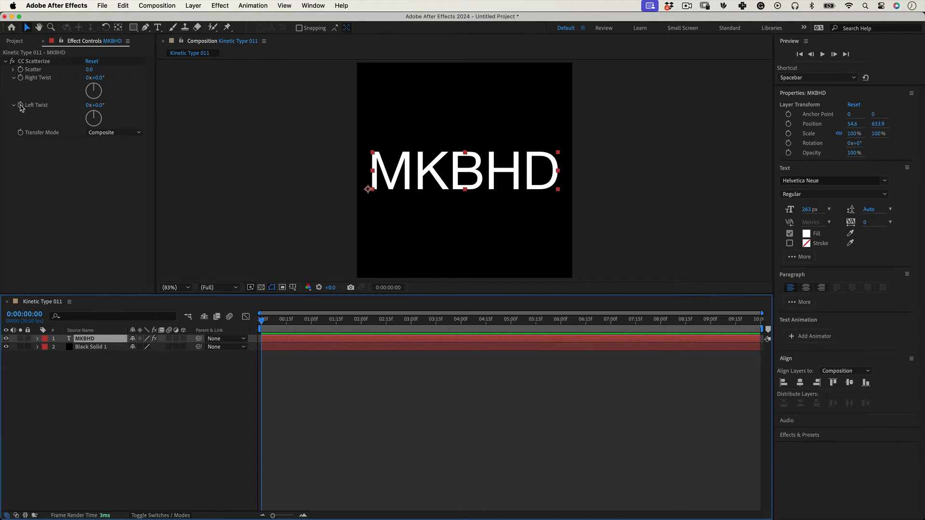
Step: Keyframe Left Twist from 0 at 0:00 to 1x+0.0° at 0:00:03:00, then preview
click(20, 105)
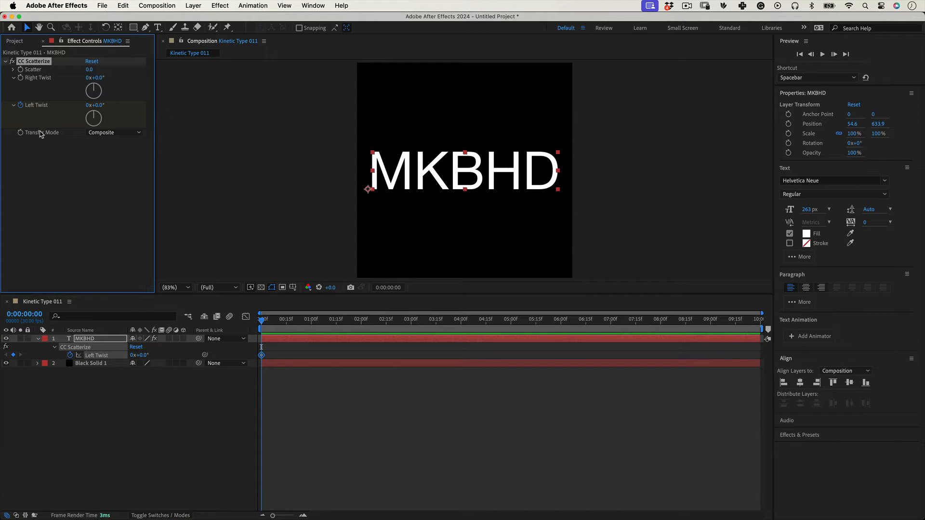
click(358, 318)
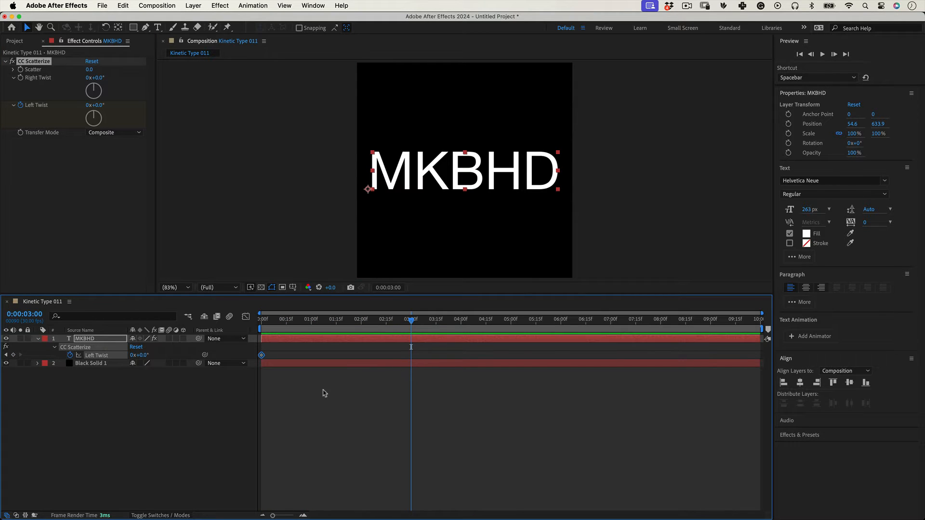
click(94, 105)
text(1)
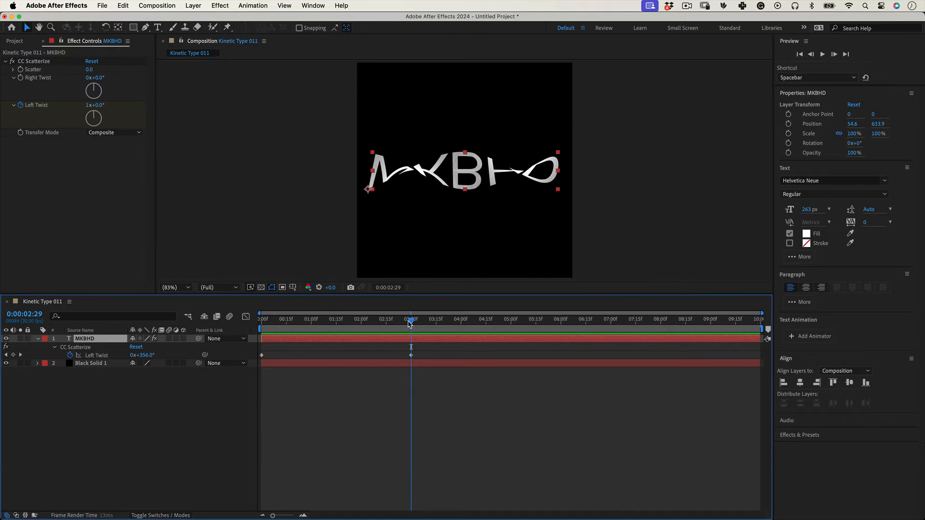
click(311, 319)
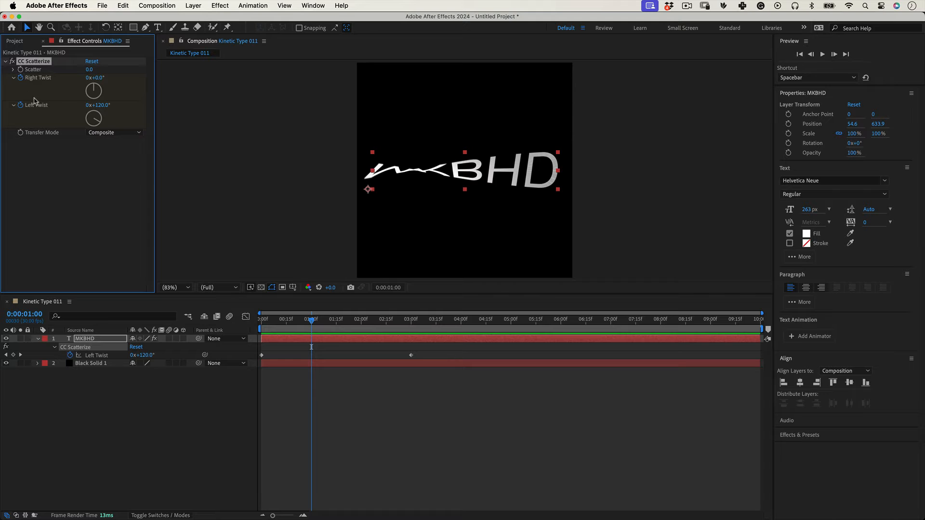
click(460, 318)
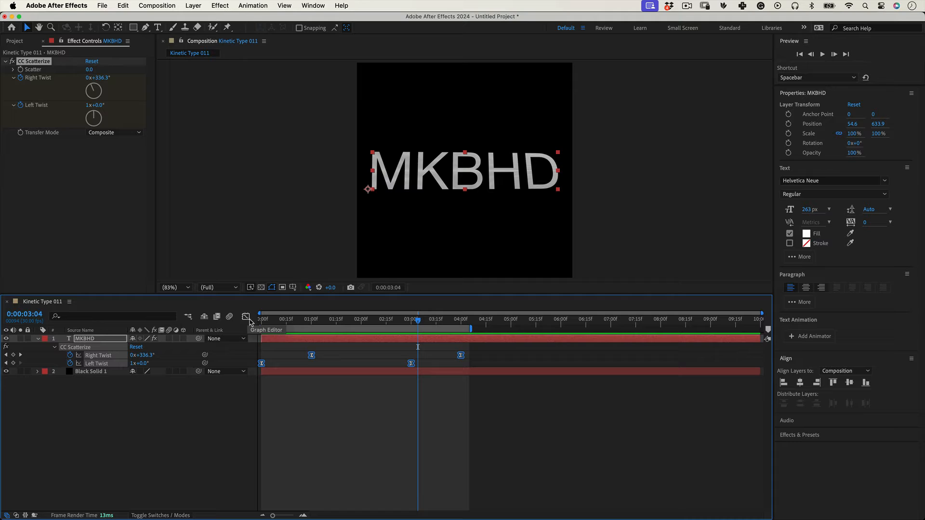
Step: Set Right and Left Twist keyframes at 0s, 2s and 4s
click(295, 391)
text(Type_Motion)
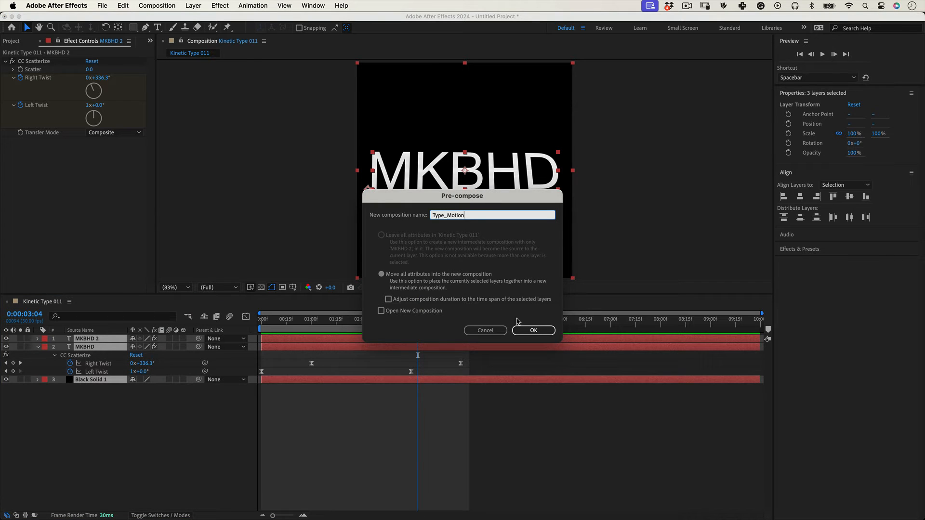
Step: Pre-compose both MKBHD text layers and the solid into 'Type_Motion'
click(532, 330)
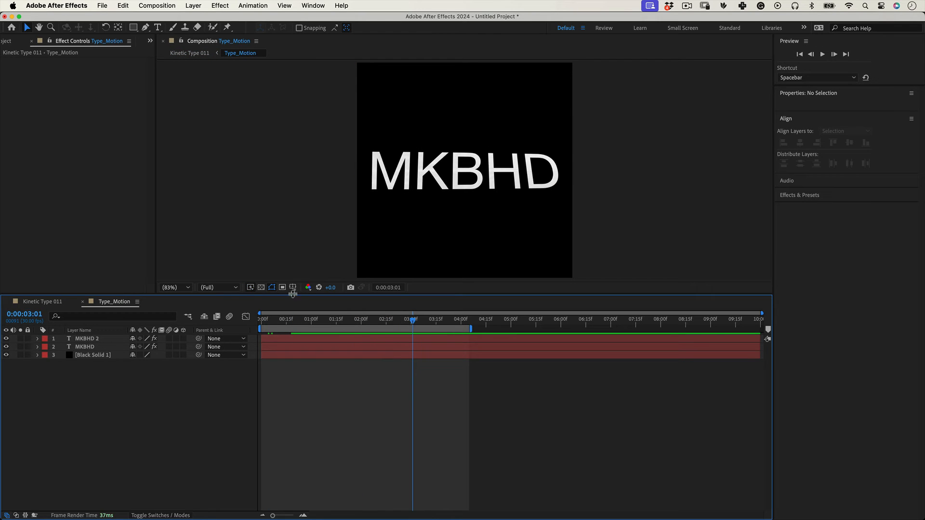
Step: Set the four-second work area and trim Type_Motion to it
drag(413, 319, 336, 318)
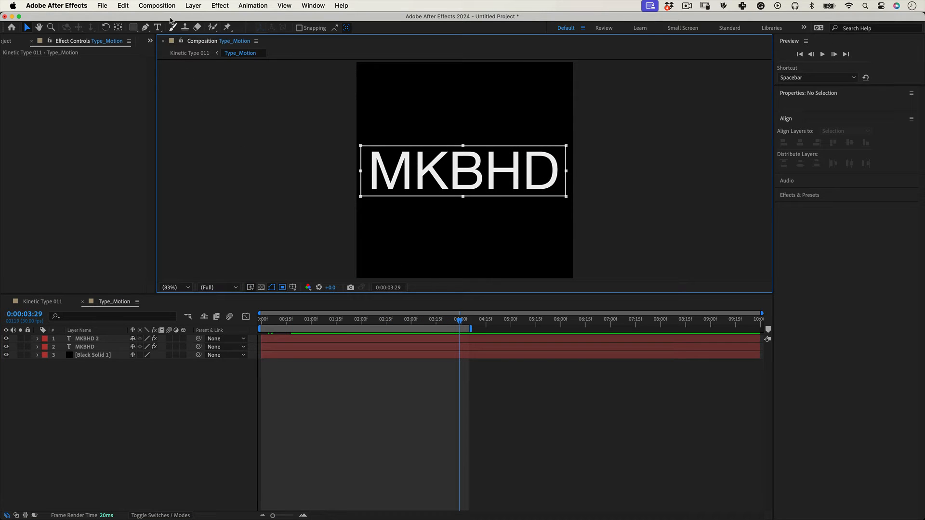
click(157, 5)
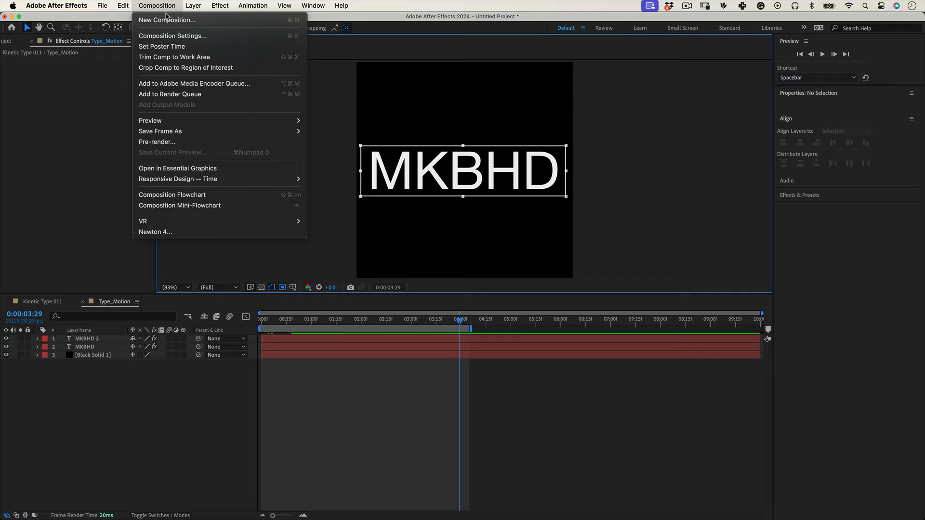
click(166, 71)
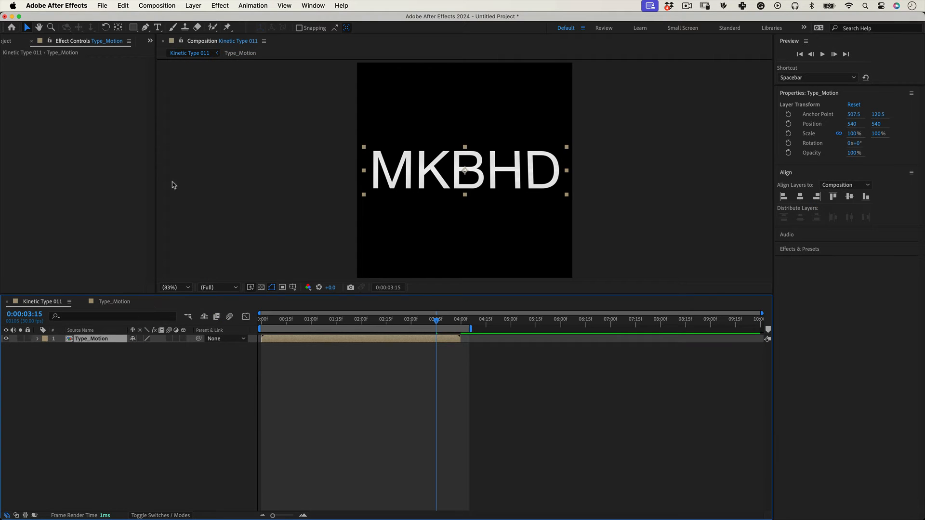
Step: Apply CC RepeTile to Type_Motion with Expand Down and Expand Up at 1000
click(219, 5)
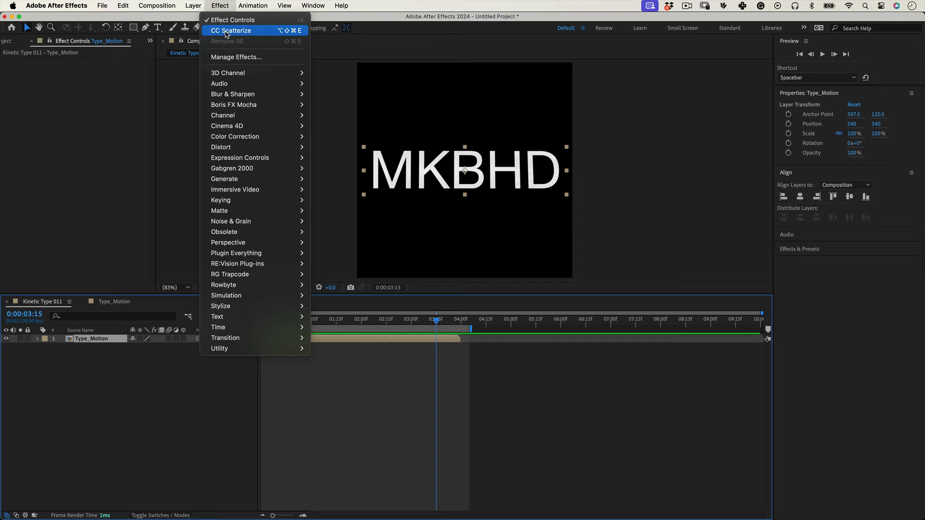
mouse_move(221, 307)
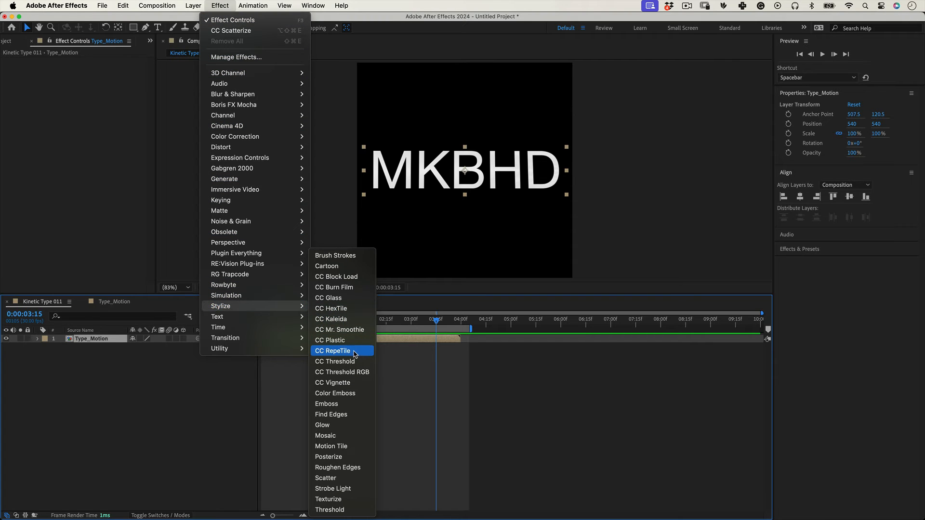
click(334, 351)
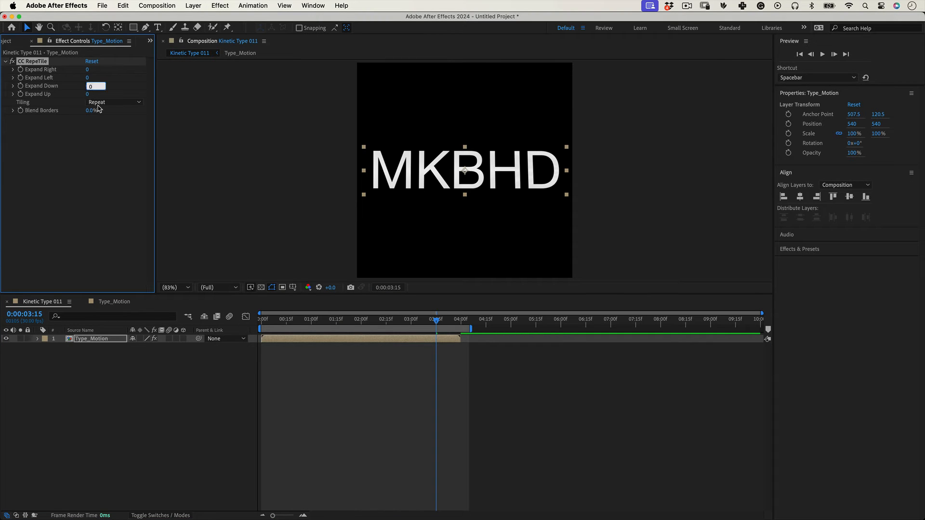
text(1000)
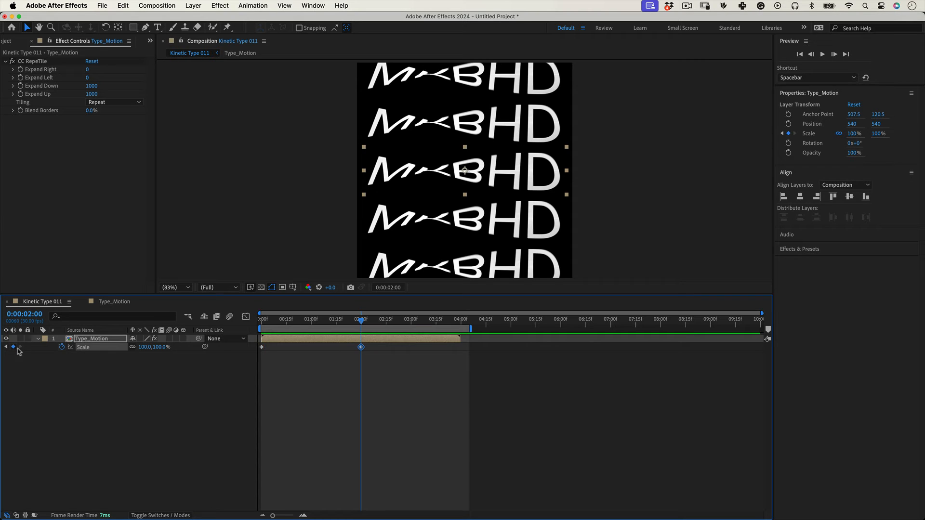
Step: Set Scale to 50% at 0:00:02:00 and 100% at 0:00:03:29
double_click(166, 347)
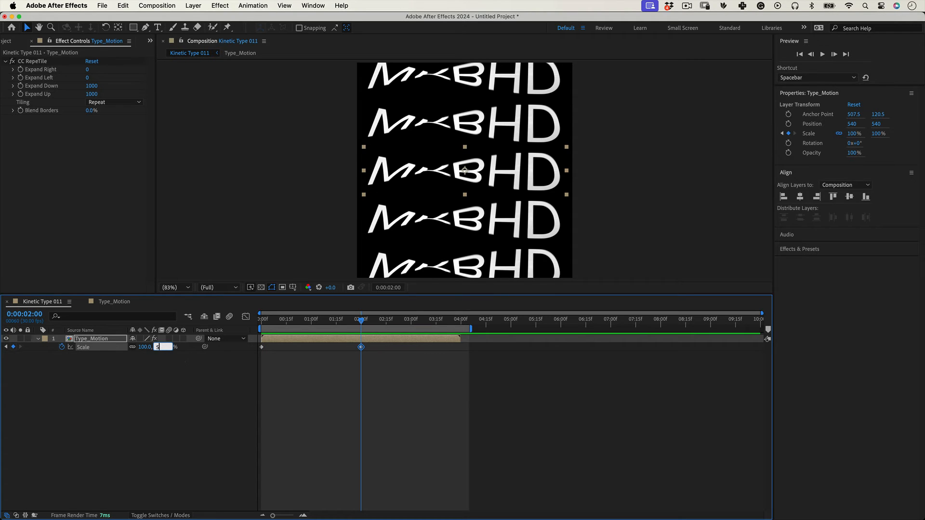
click(428, 319)
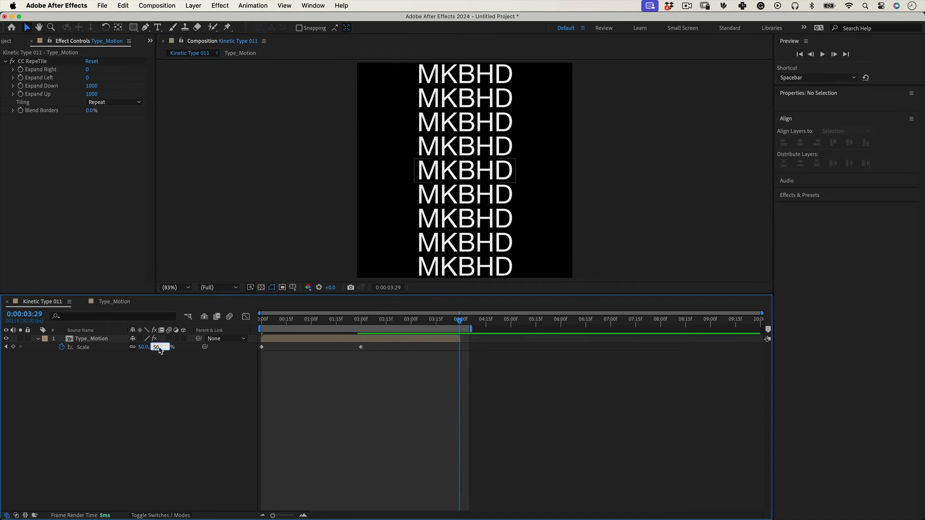
text(100.0)
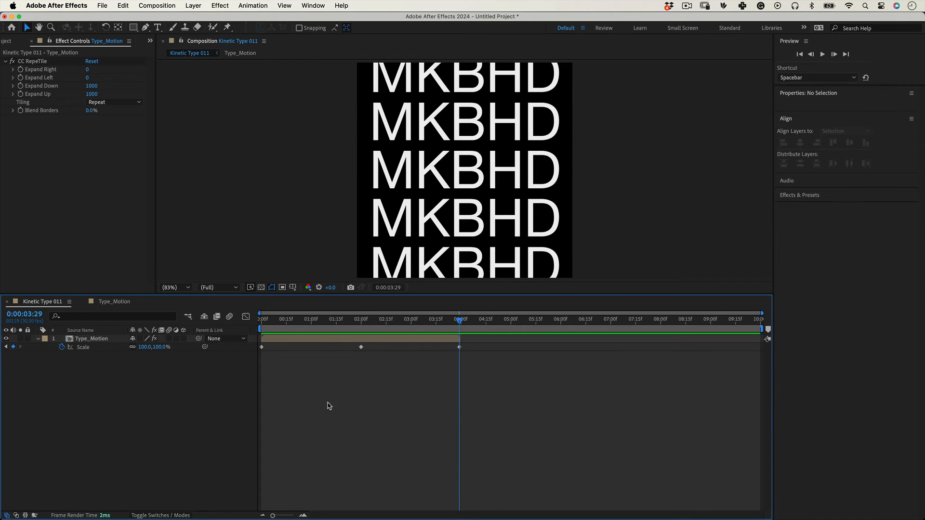
click(61, 347)
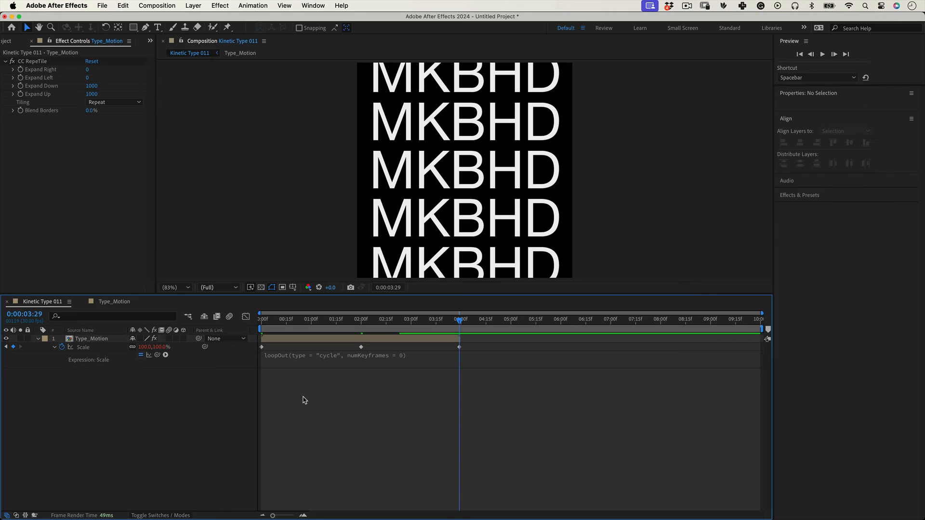
Step: Commit the loopOut cycle expression on the Type_Motion layer's Scale so the pulse repeats
click(92, 339)
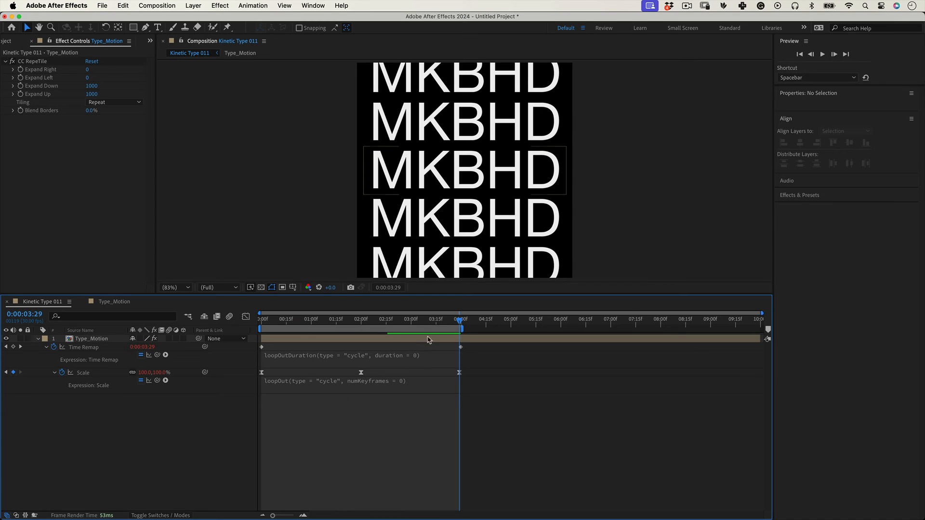
mouse_move(26, 360)
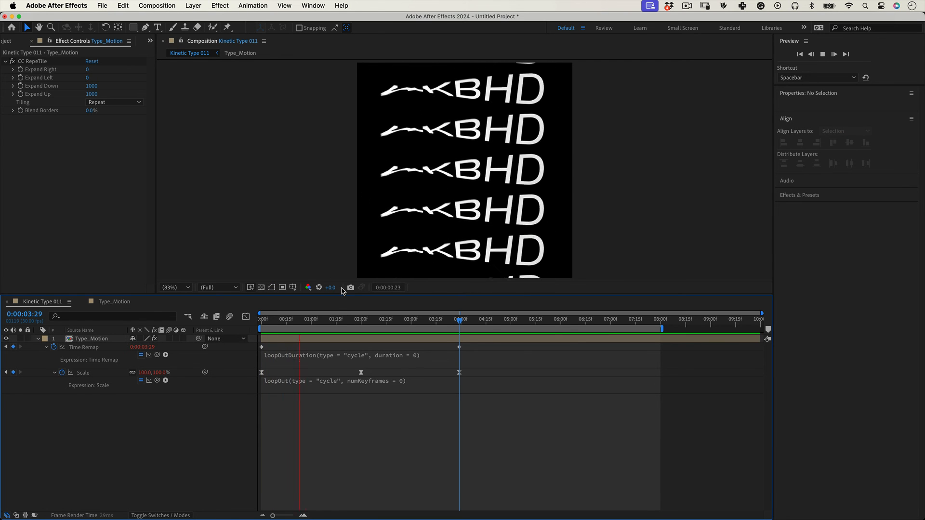
Step: Drag the work area end out to 8 seconds for previewing the looping text rows
drag(298, 319, 400, 318)
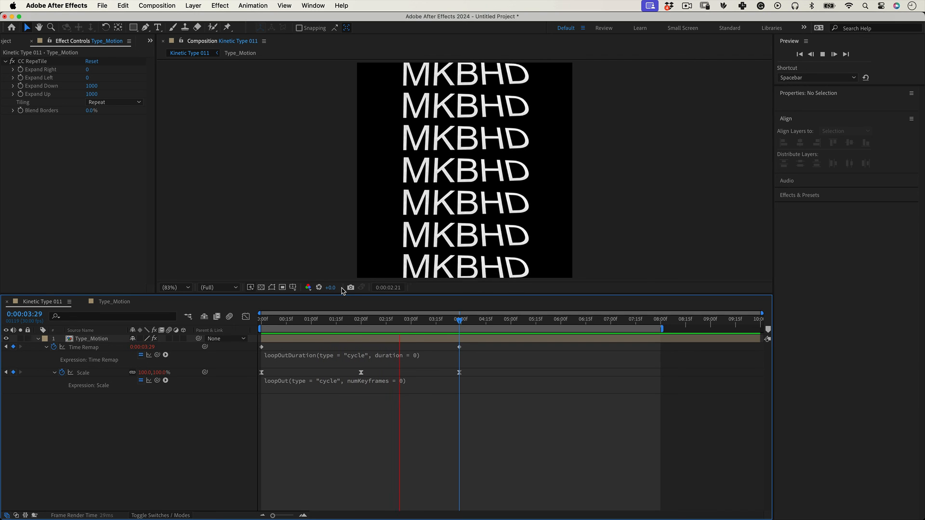